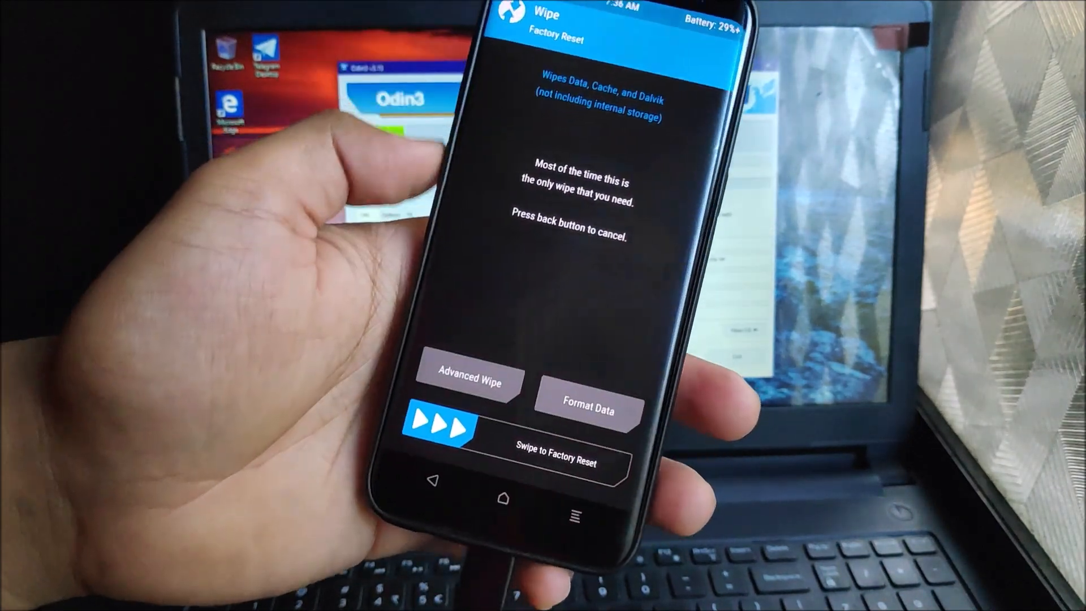
Step: Choose Format Data on the Wipe screen to bring up the type-yes confirmation prompt
left_click(588, 408)
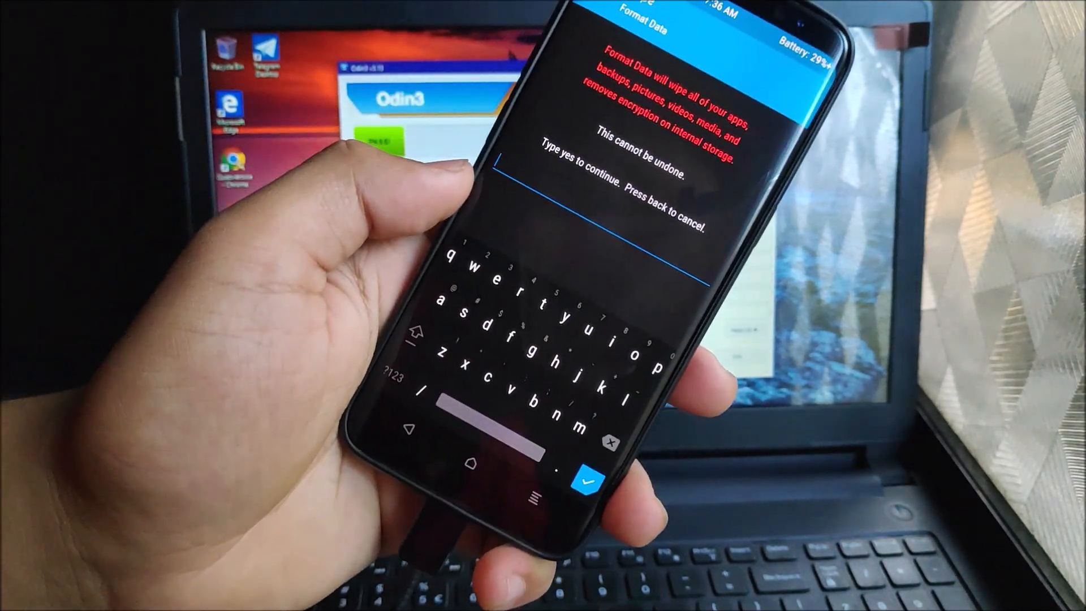